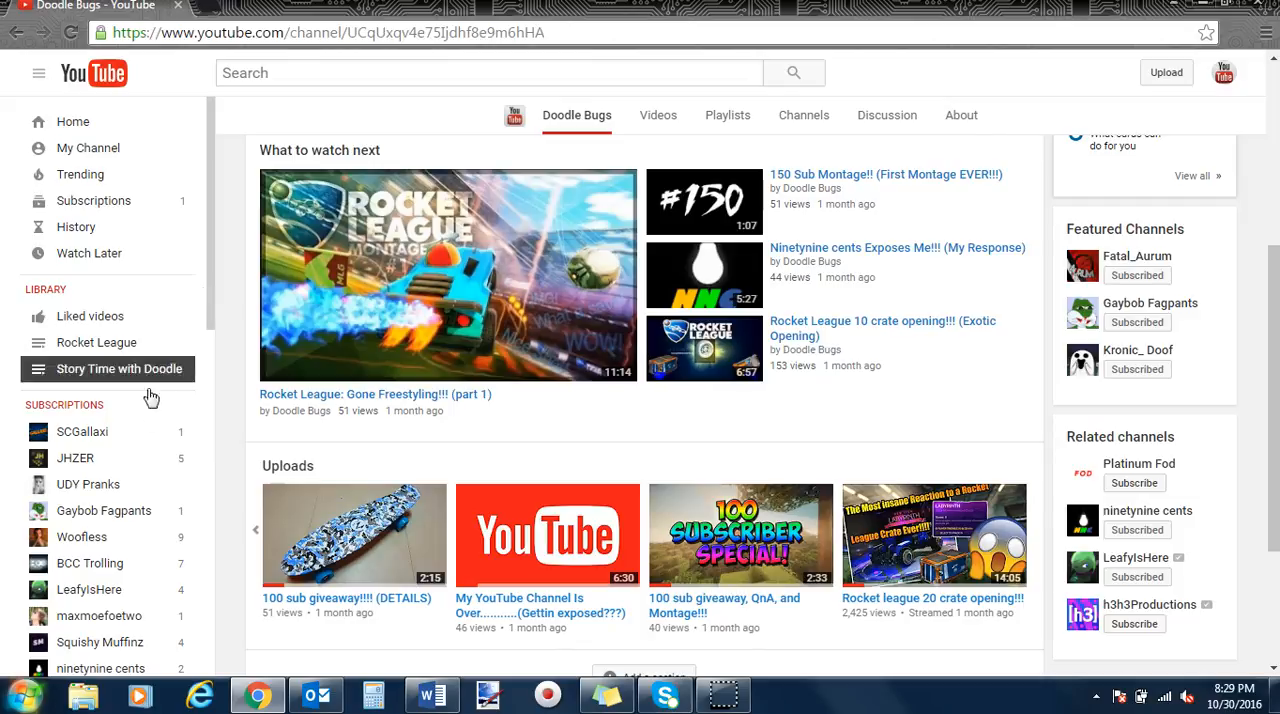
- Search YouTube for 'xxcdogxx 504' and open the xX cdog504 Xx channel result
left_click(488, 72)
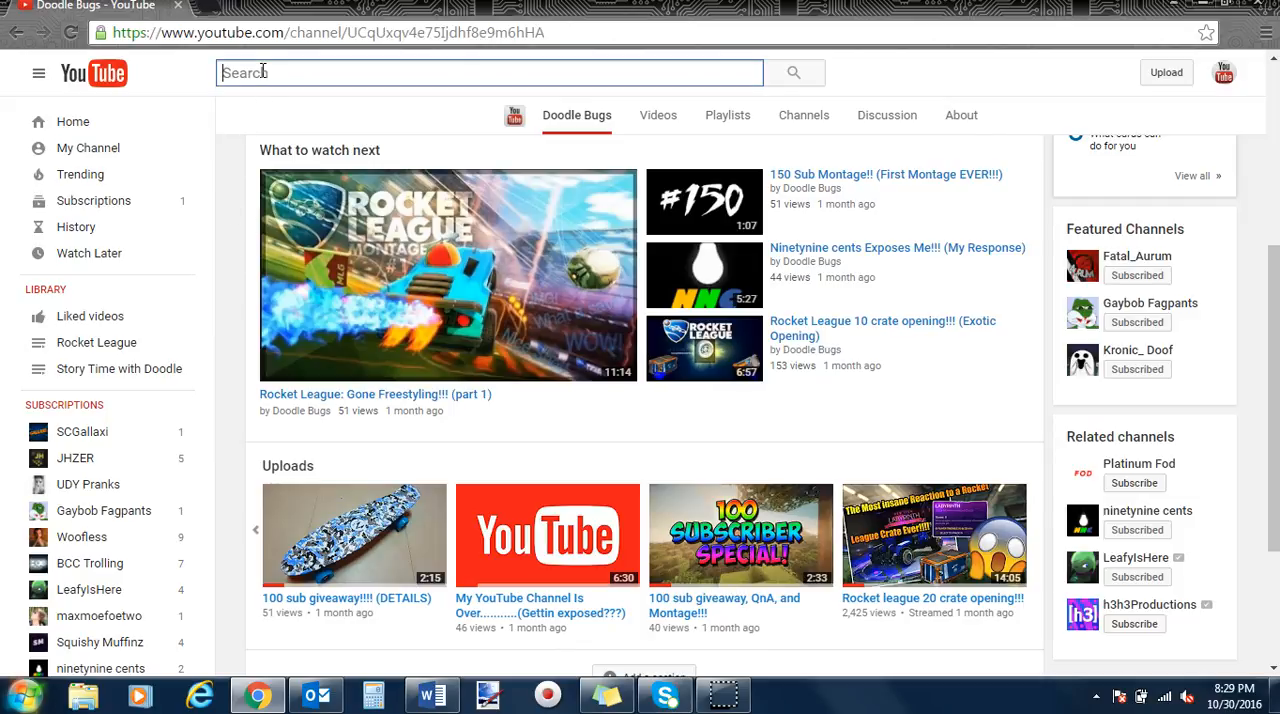
type("xx")
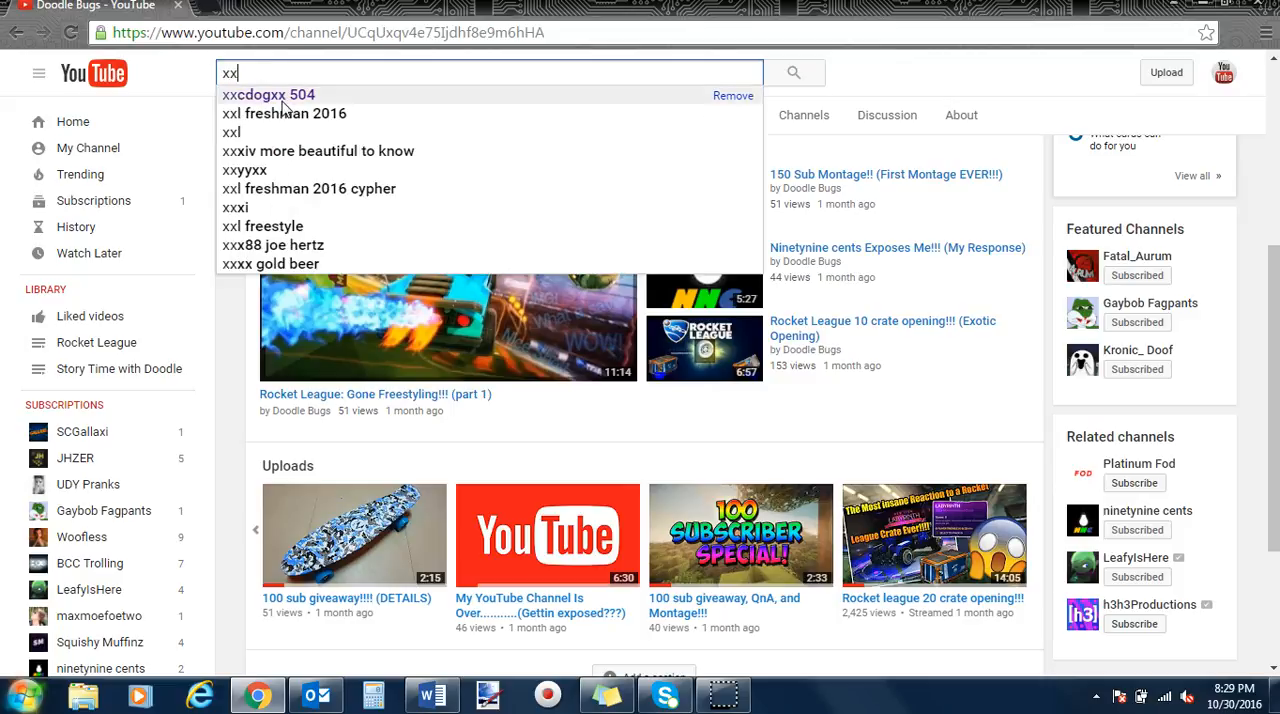
left_click(267, 94)
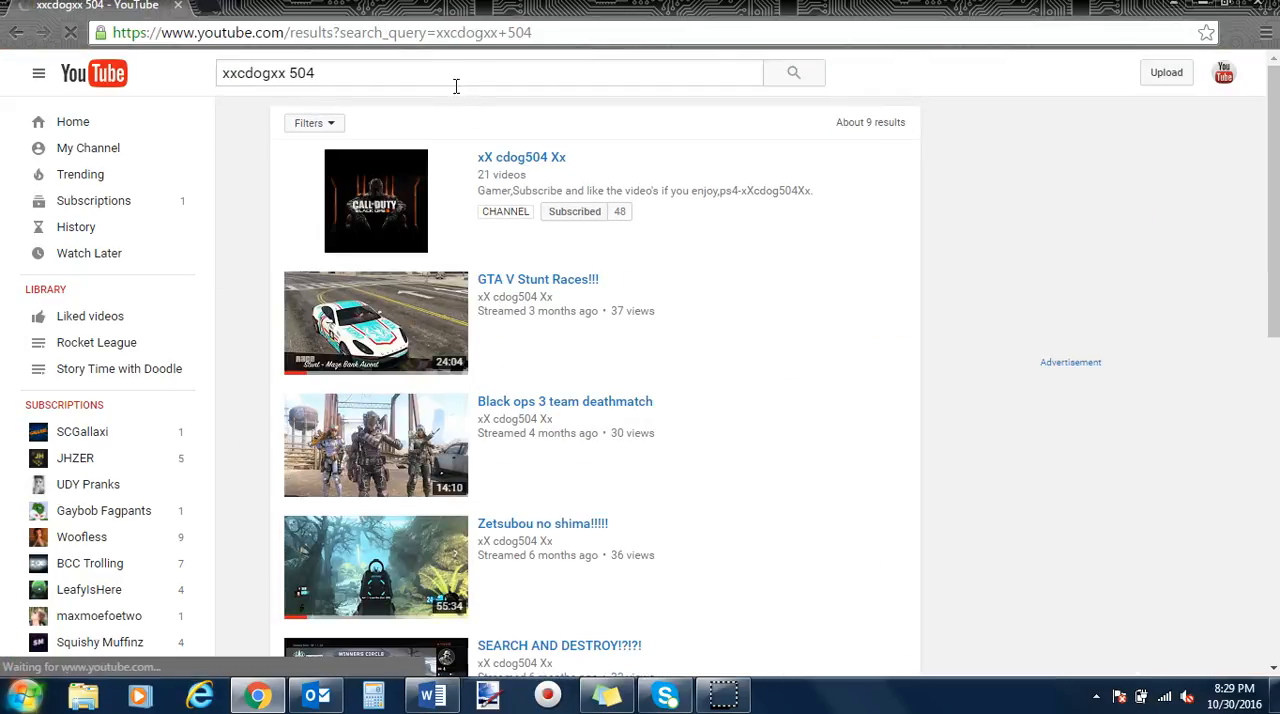
left_click(521, 157)
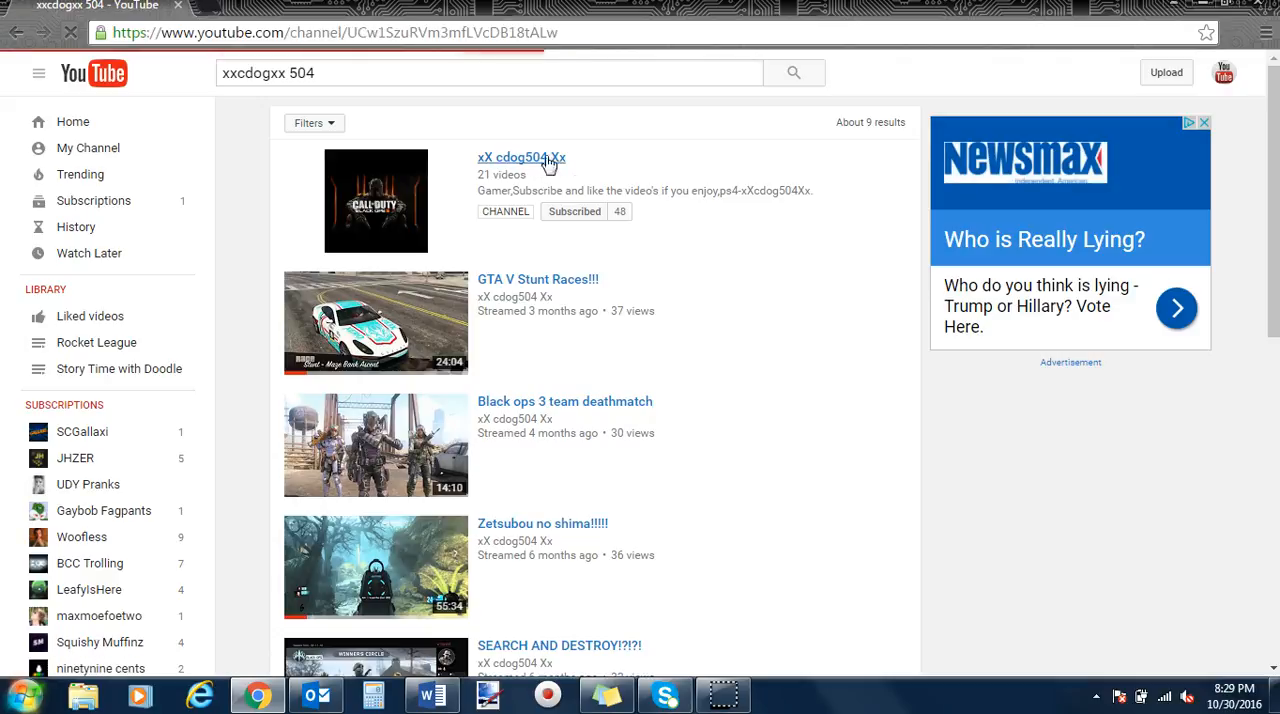
- Open the xX cdog504 Xx channel page, browse its featured videos, then switch to Videos
left_click(521, 157)
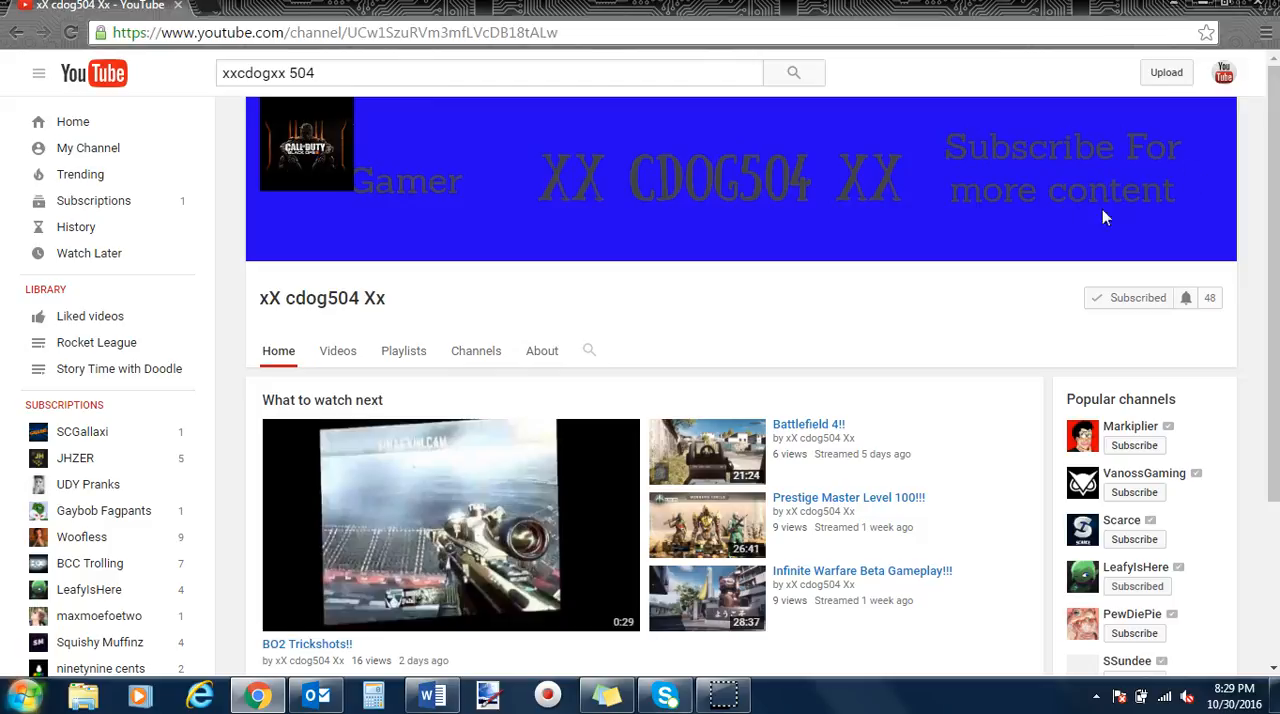
mouse_move(679, 152)
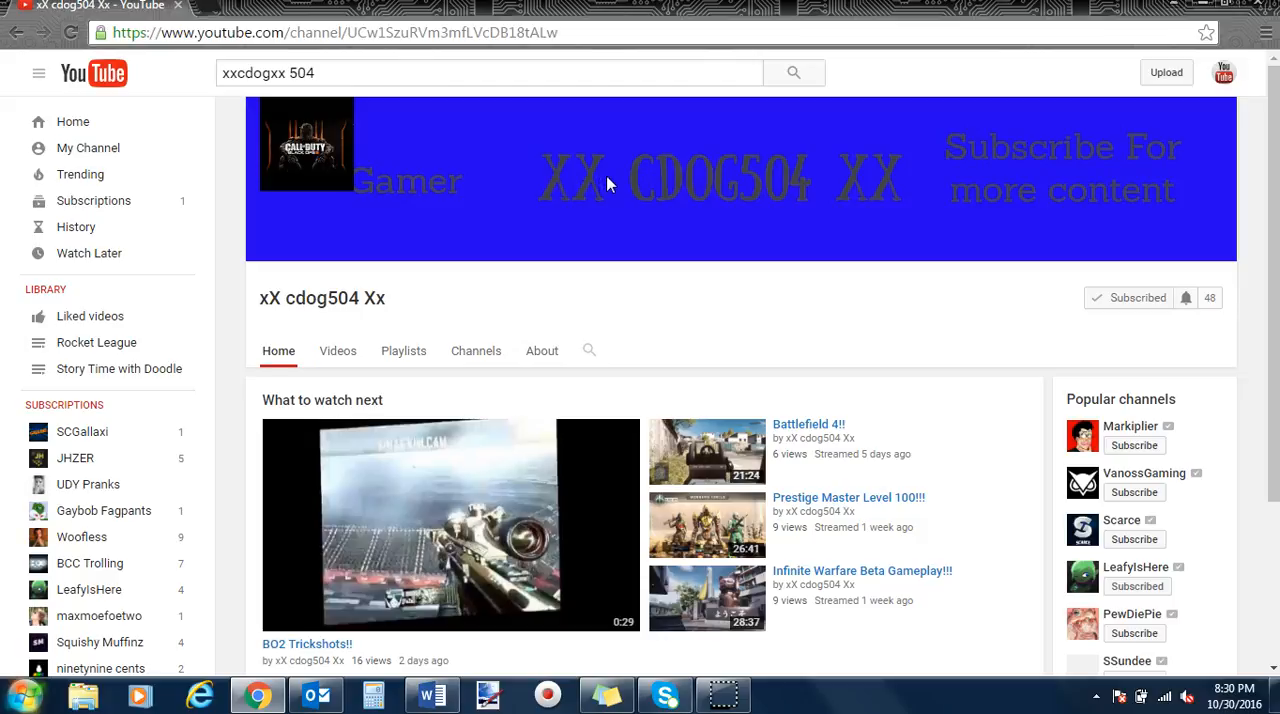
mouse_move(820, 207)
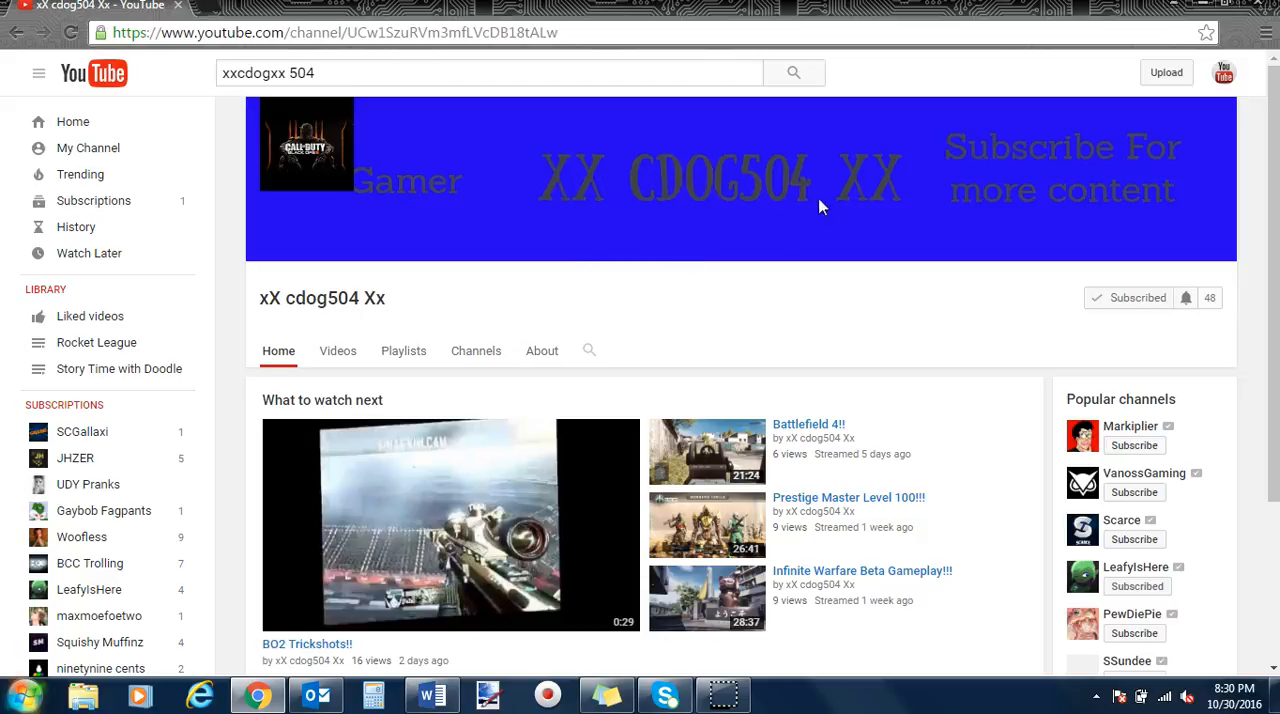
mouse_move(944, 253)
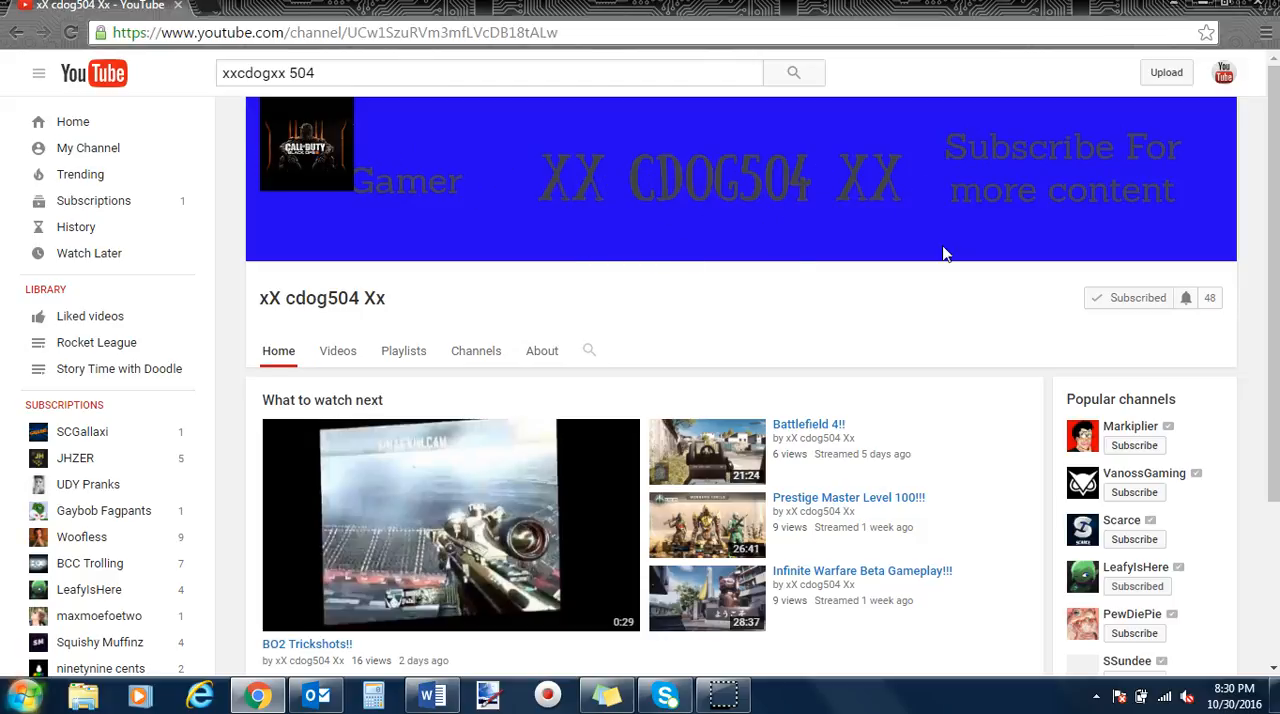
scroll("down", 3)
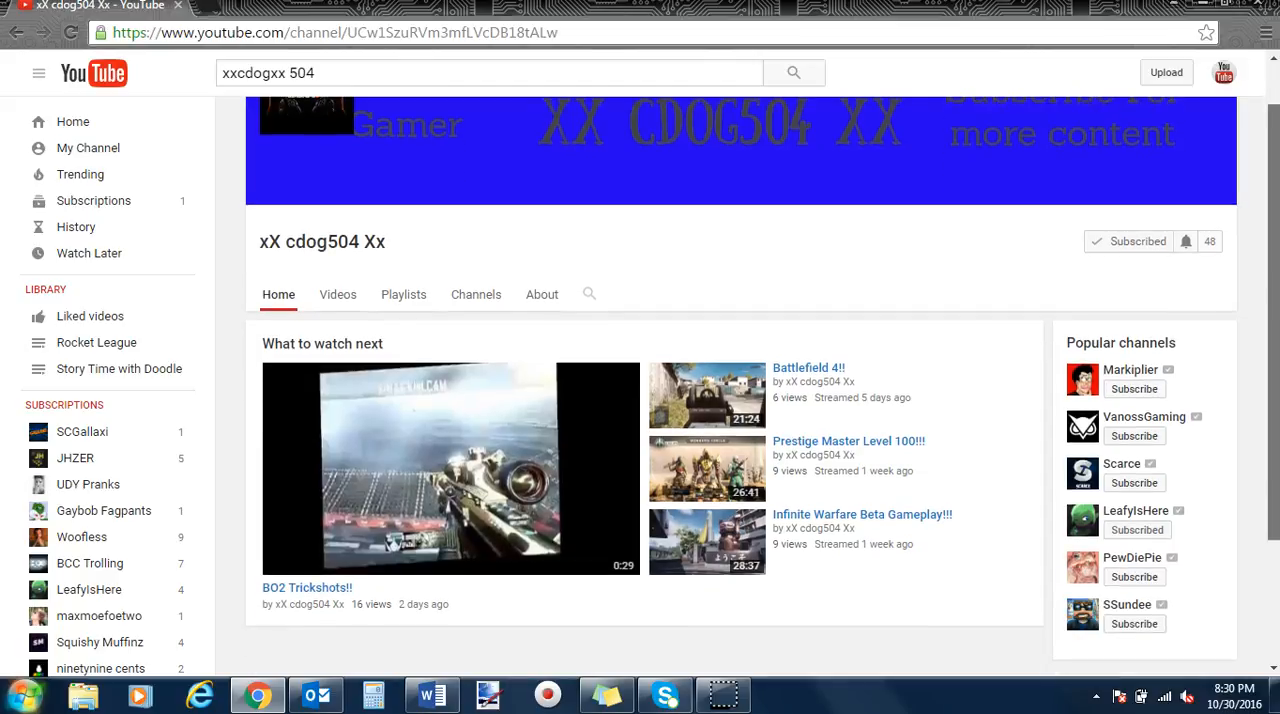
mouse_move(840, 455)
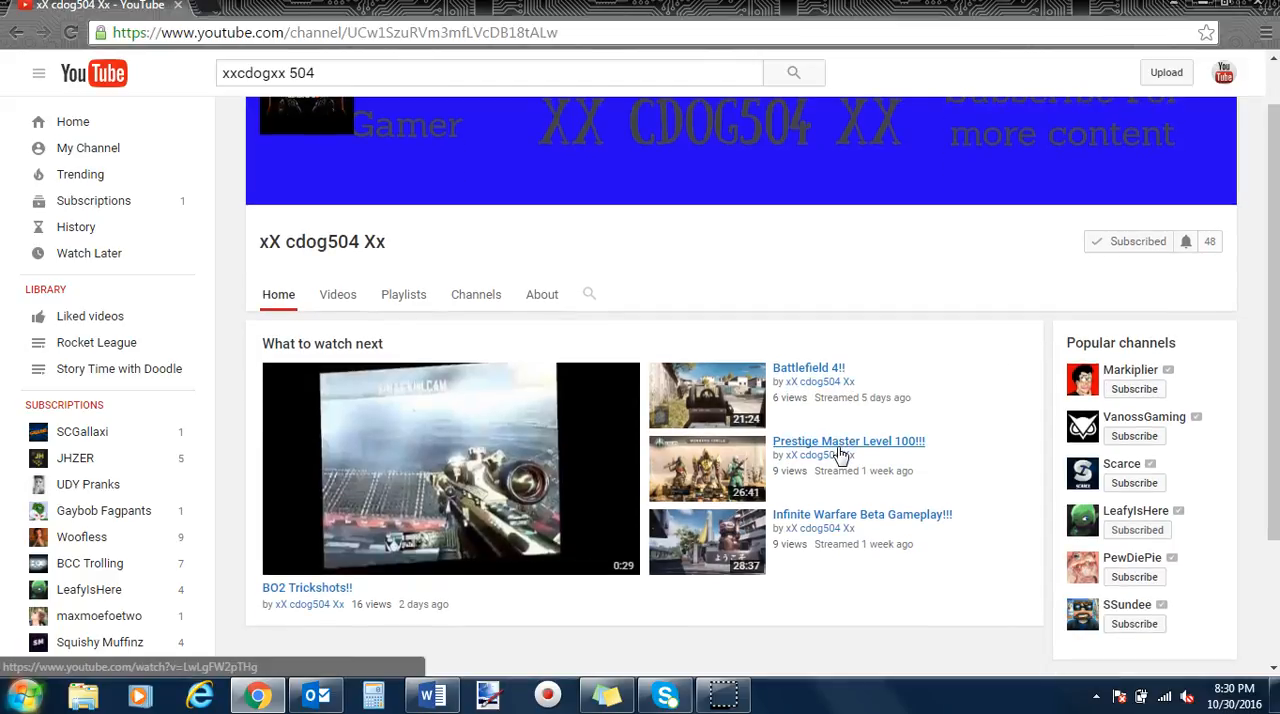
mouse_move(843, 455)
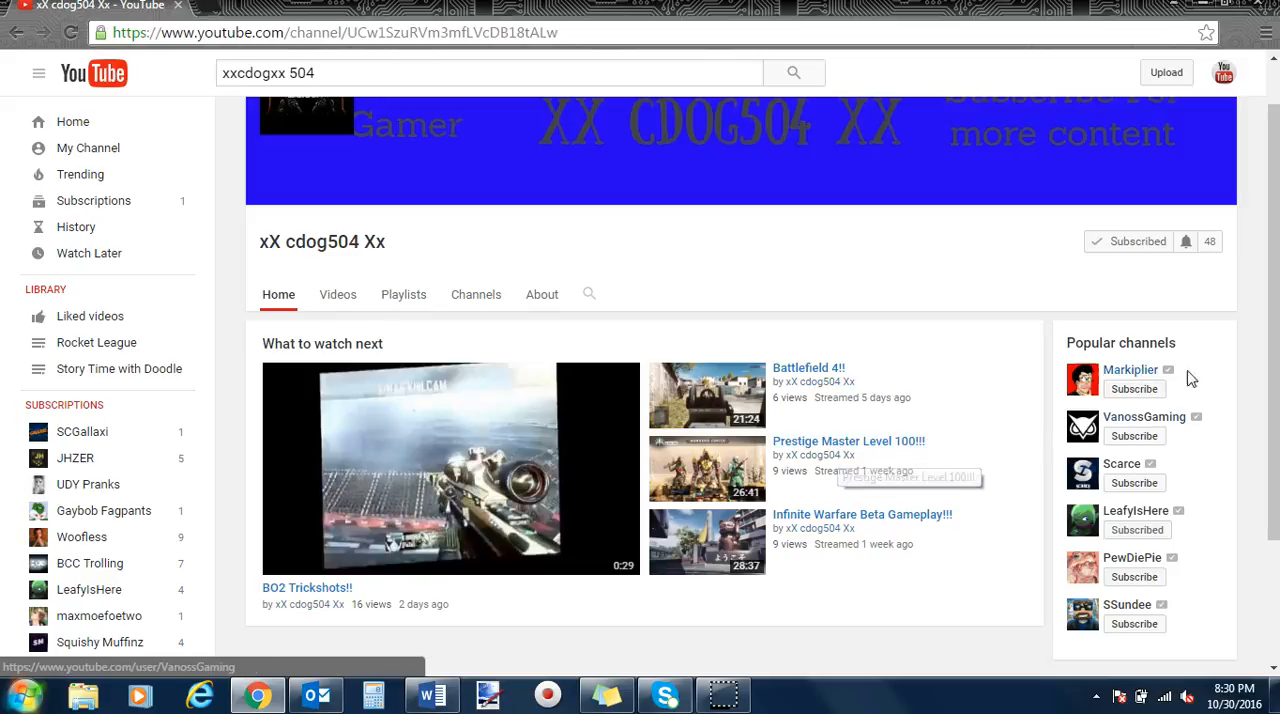
scroll("down", 3)
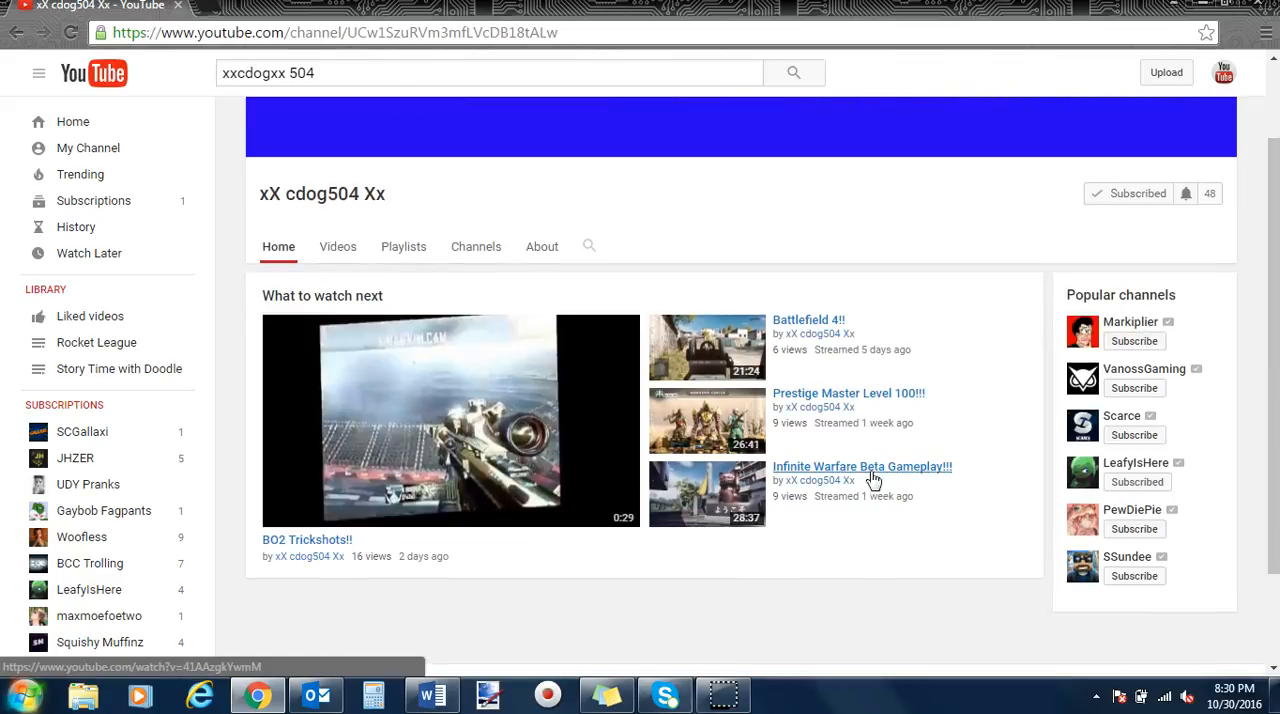
left_click(337, 246)
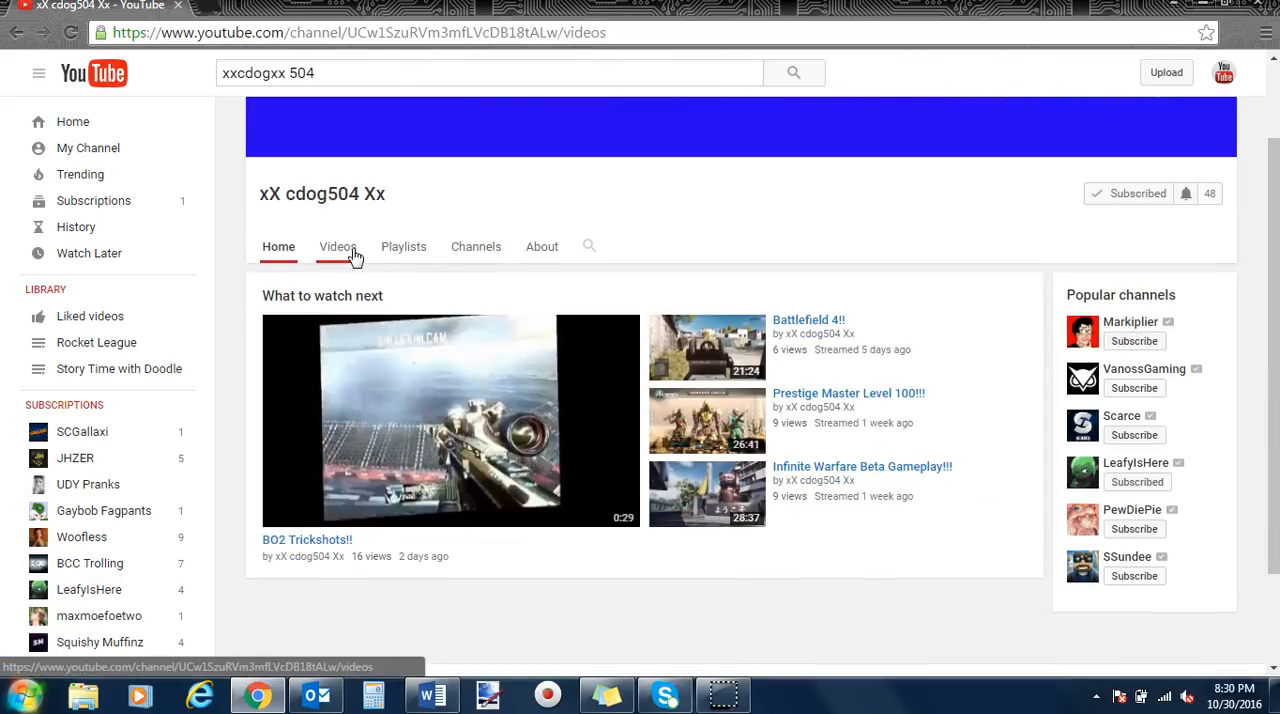
- Scroll the xX cdog504 Xx uploads grid down to the earliest 'First Video!' upload
left_click(337, 246)
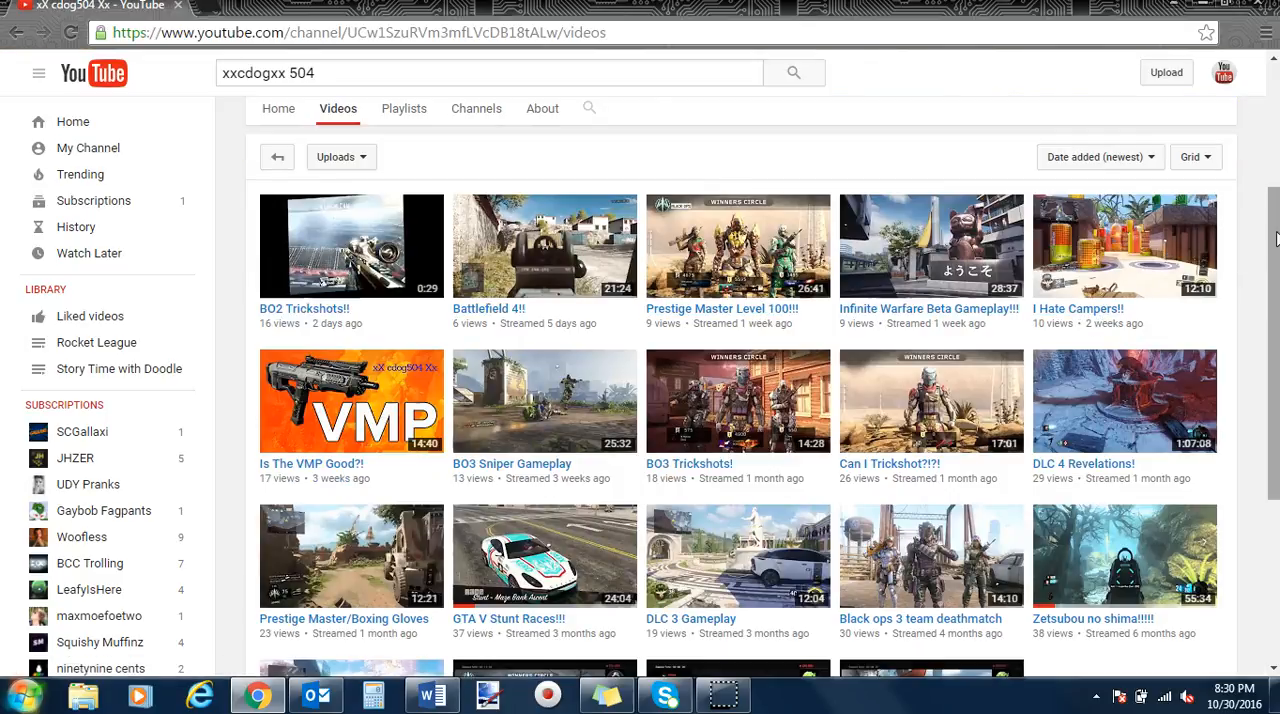
scroll("down", 3)
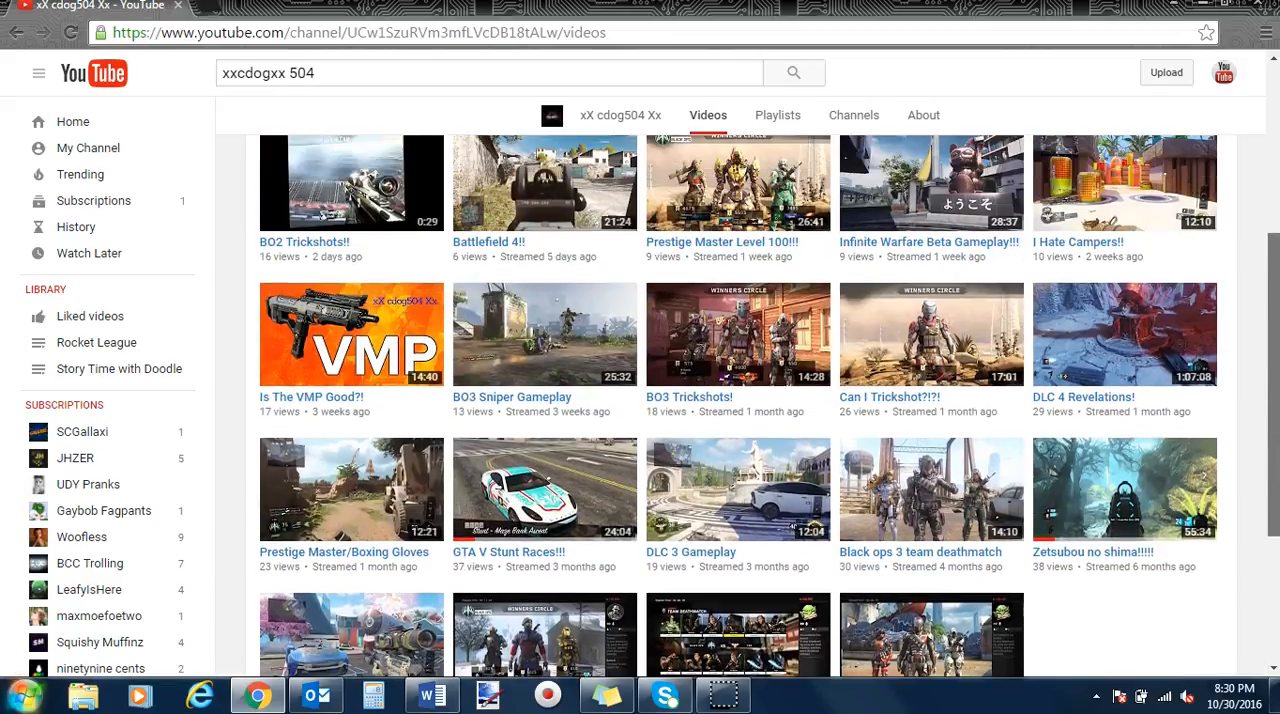
scroll("down", 3)
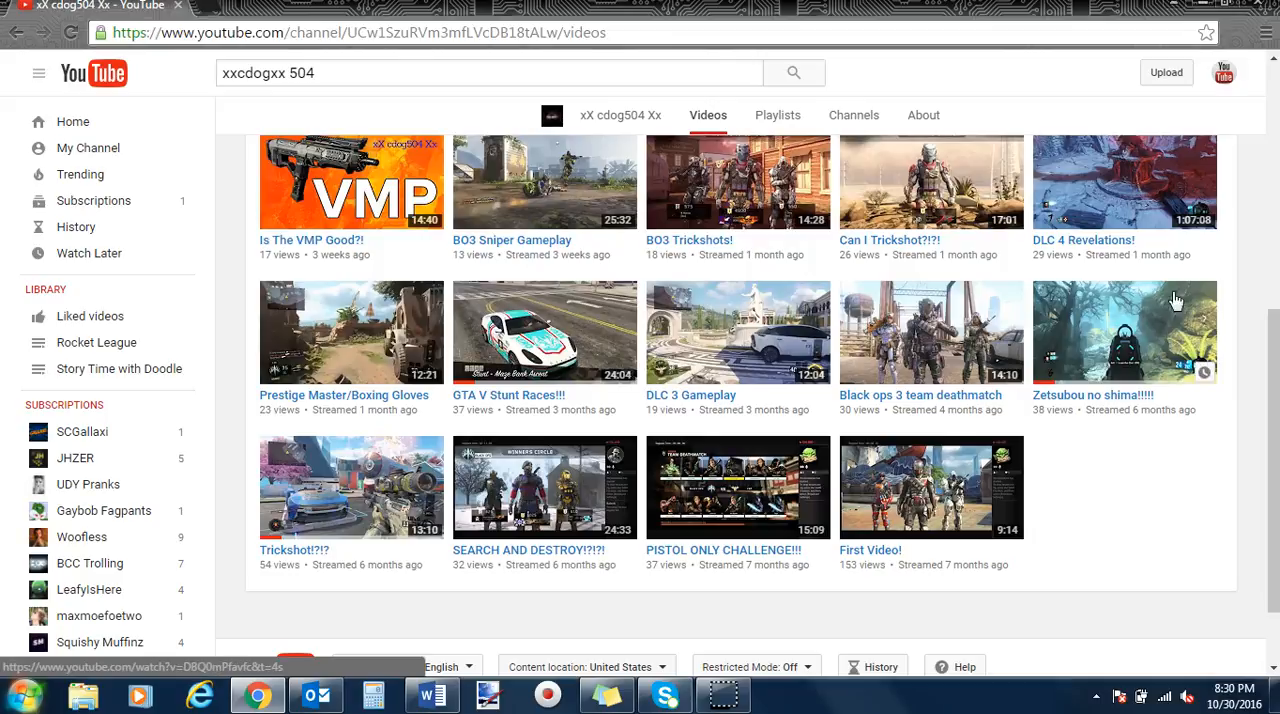